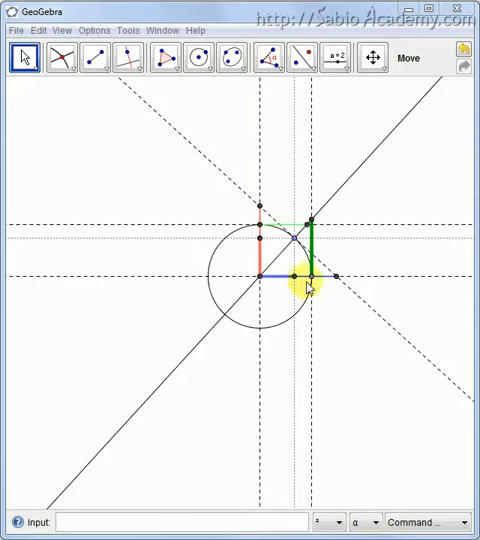
# - Drag the circle point so the radius sits at about 45°
pyautogui.moveTo(307, 283); pyautogui.dragTo(263, 288)
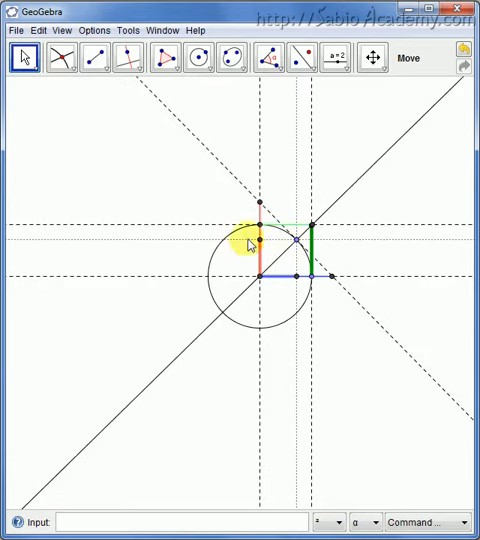
pyautogui.moveTo(58, 208)
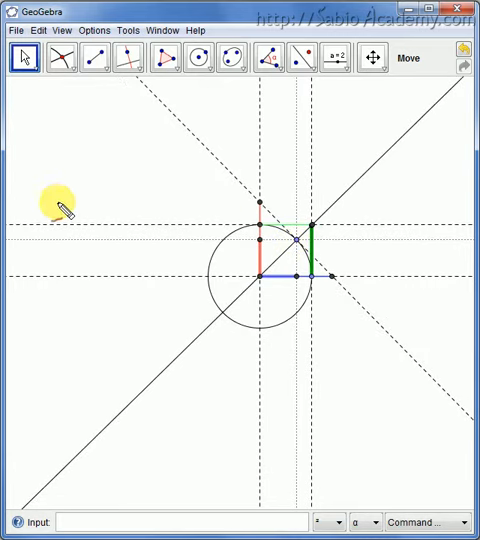
# - Type the 'secθ=' label, then drag the circle point toward 90° so the secant lengthens
pyautogui.write('secθ=')
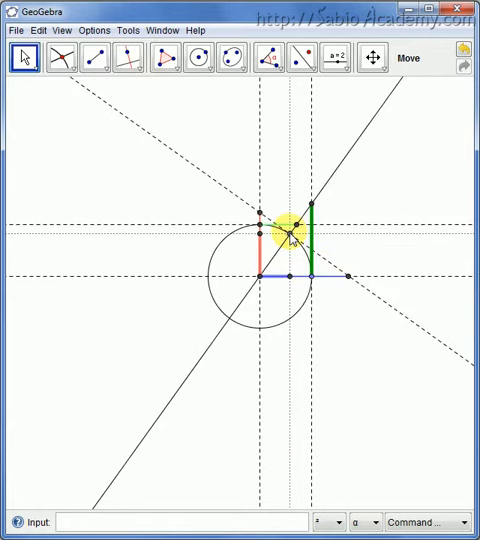
pyautogui.moveTo(290, 235); pyautogui.dragTo(286, 281)
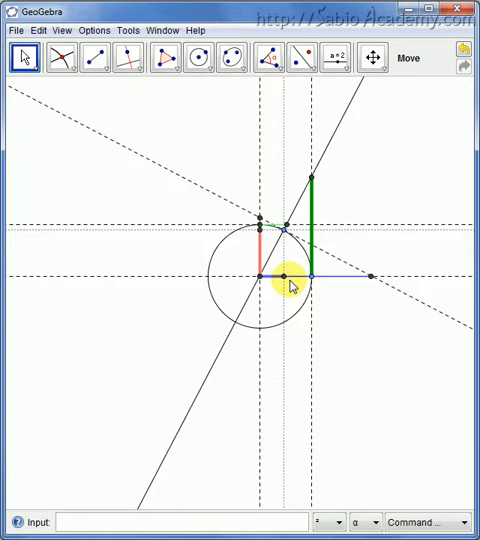
pyautogui.moveTo(288, 276); pyautogui.dragTo(368, 272)
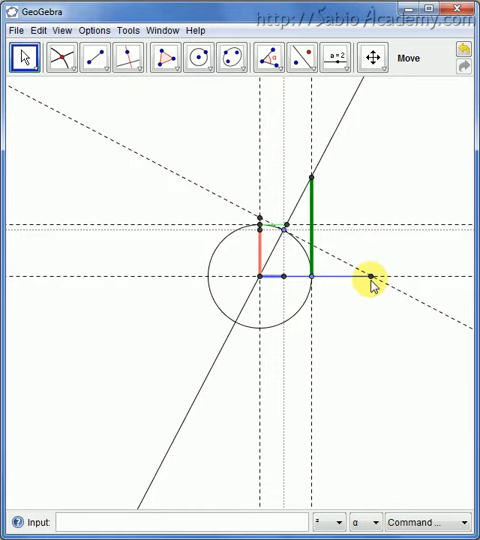